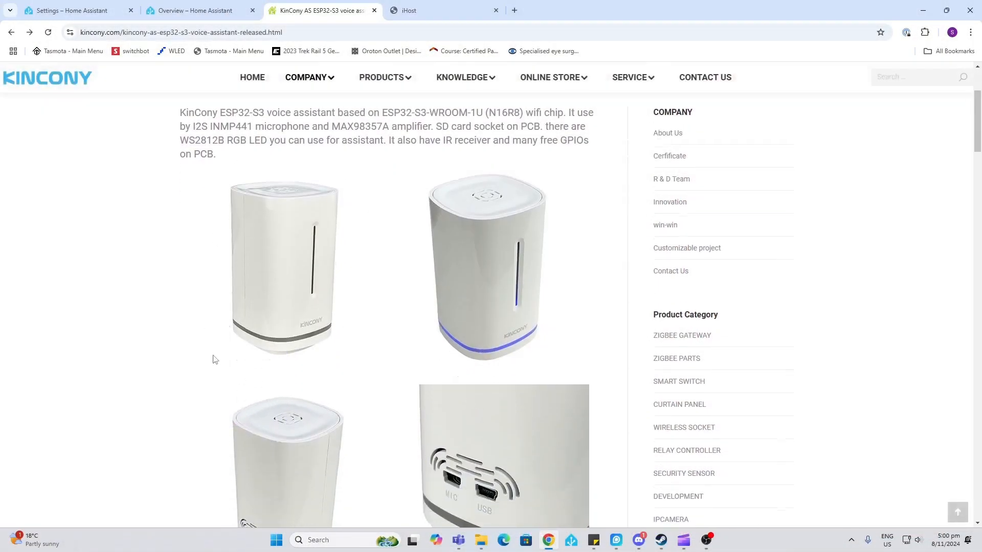
pyautogui.moveTo(504, 345)
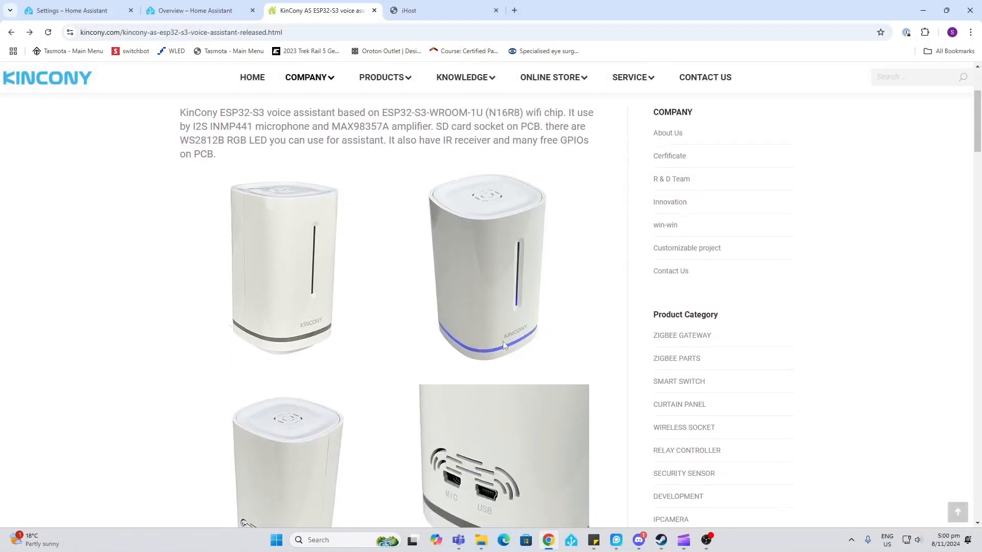
# - Scroll the KinCony AS product page past the photos to the Model No. specification list
pyautogui.scroll(-3)
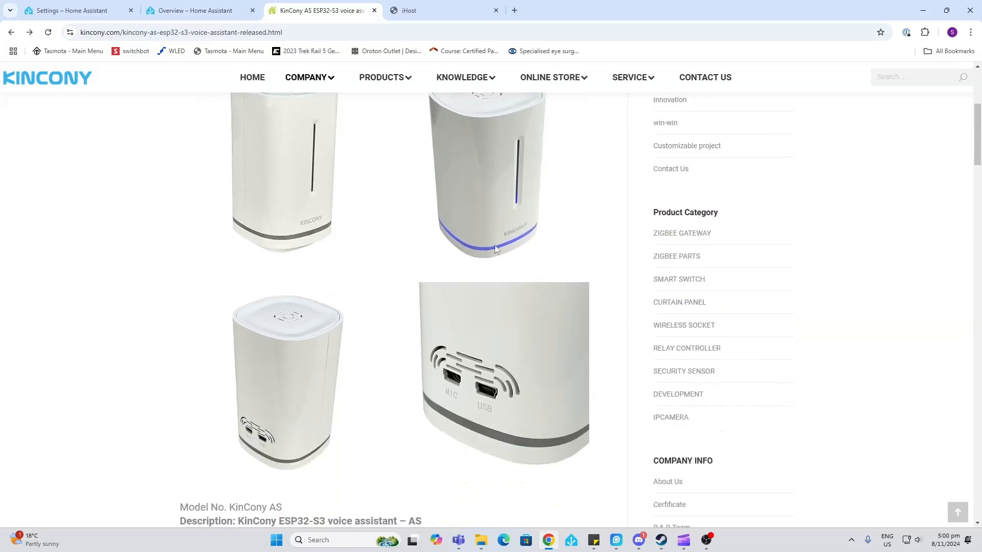
pyautogui.moveTo(317, 448)
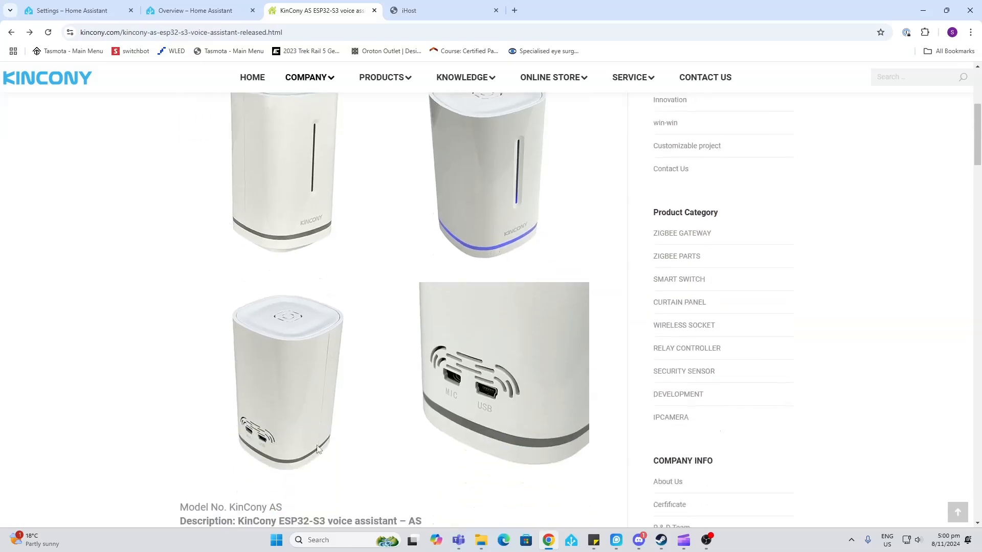
pyautogui.scroll(-3)
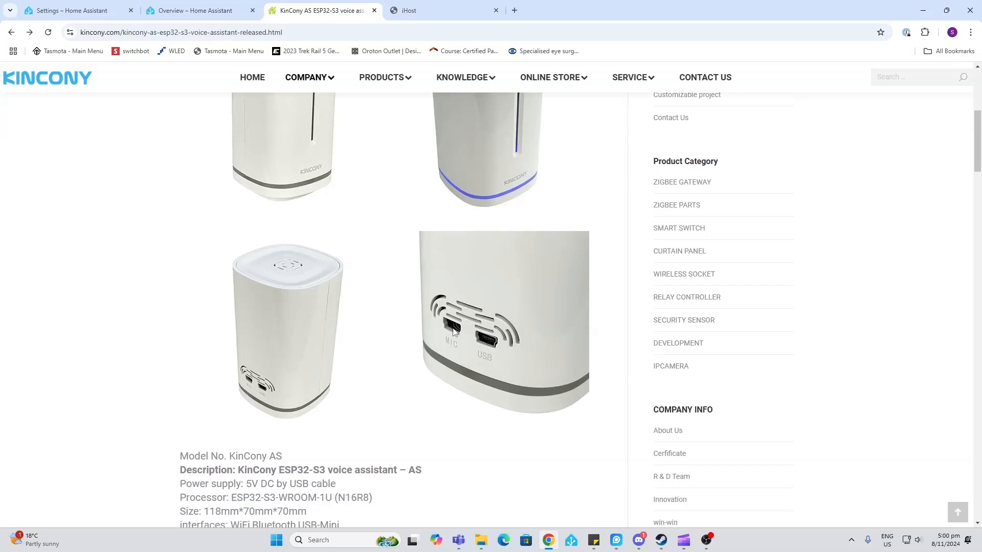
pyautogui.moveTo(489, 343)
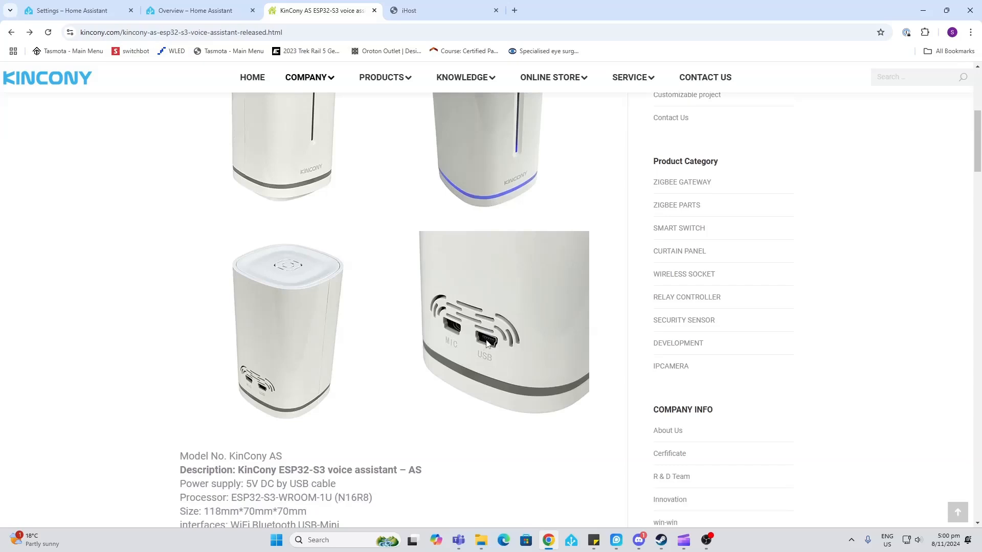
pyautogui.scroll(-3)
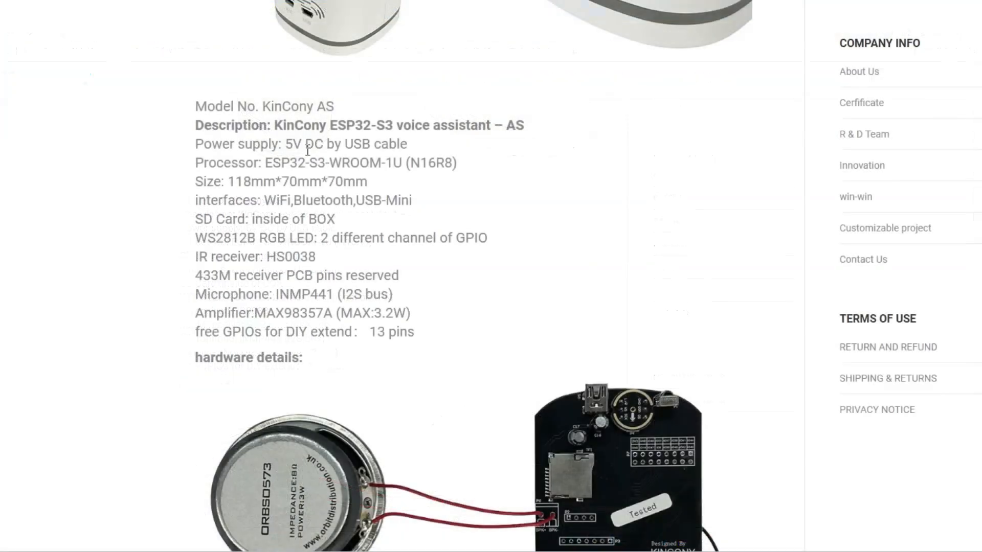
pyautogui.moveTo(303, 163)
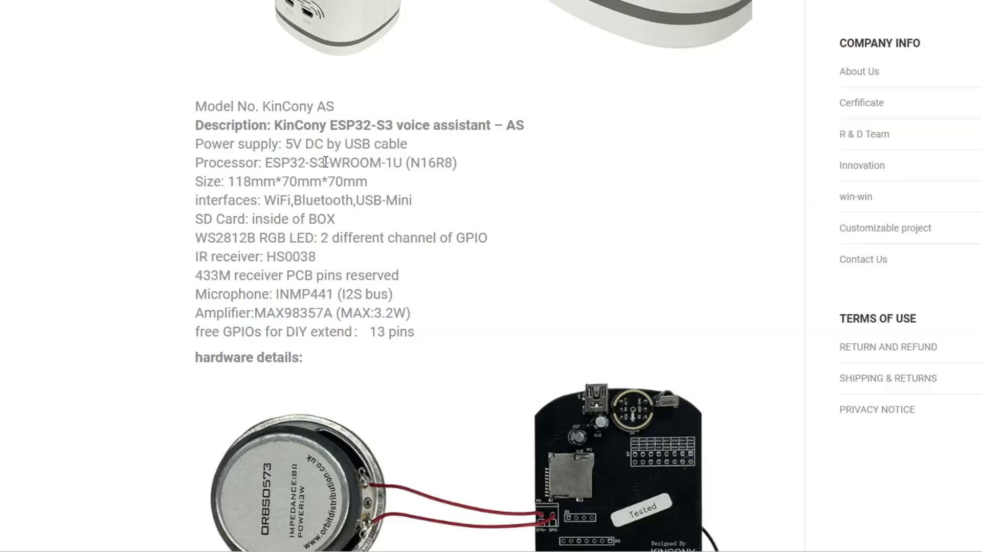
pyautogui.scroll(-3)
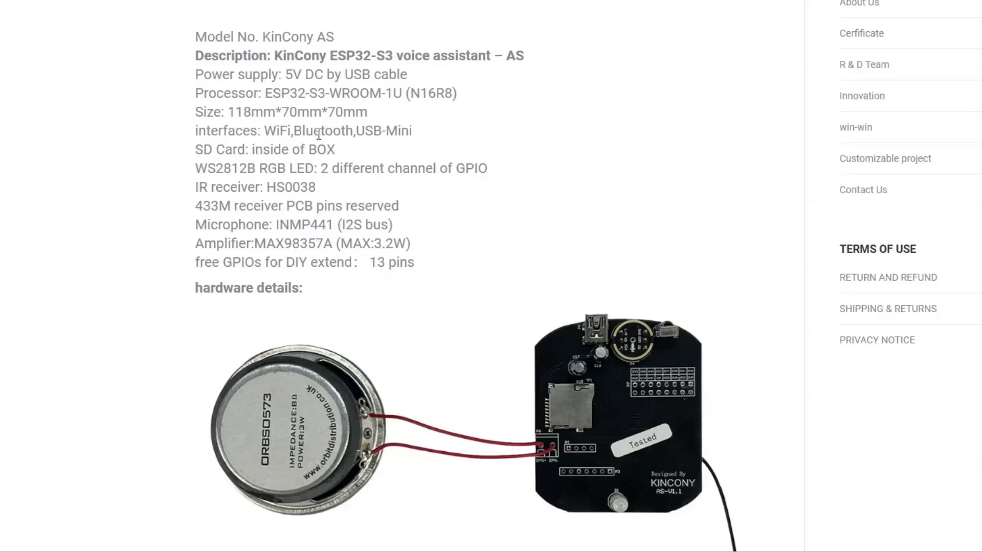
pyautogui.scroll(-3)
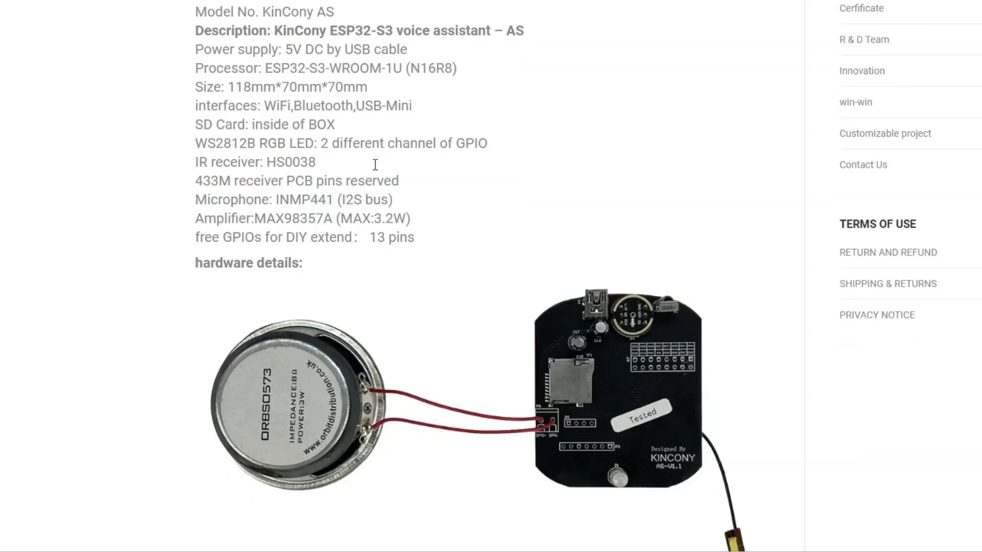
pyautogui.scroll(-3)
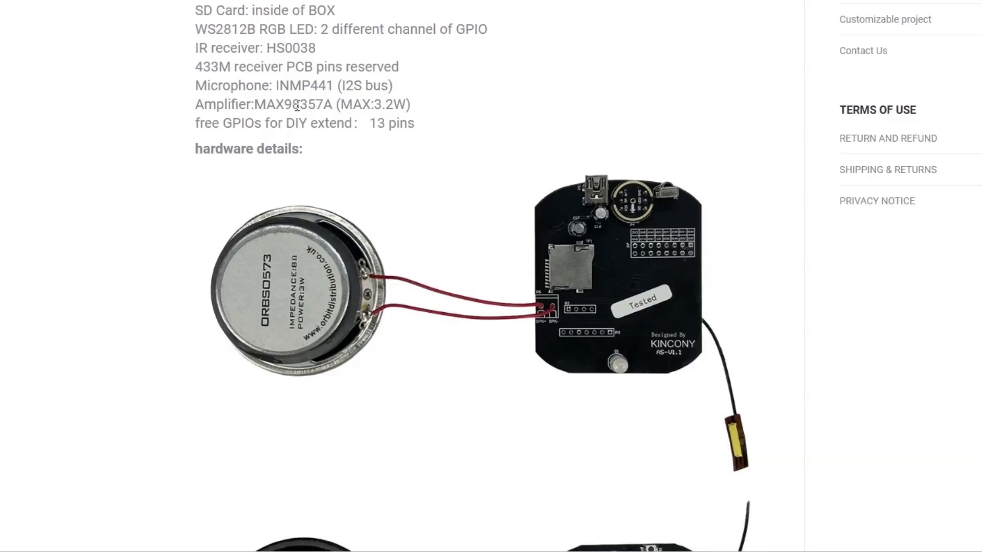
# - Scroll further to the PCB front and back photos wired to the speaker
pyautogui.scroll(-3)
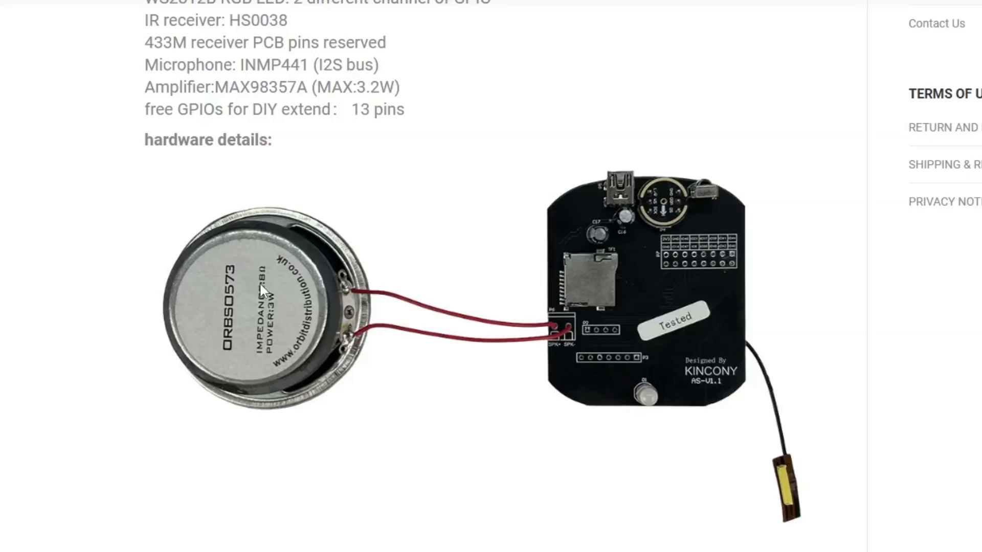
pyautogui.moveTo(675, 268)
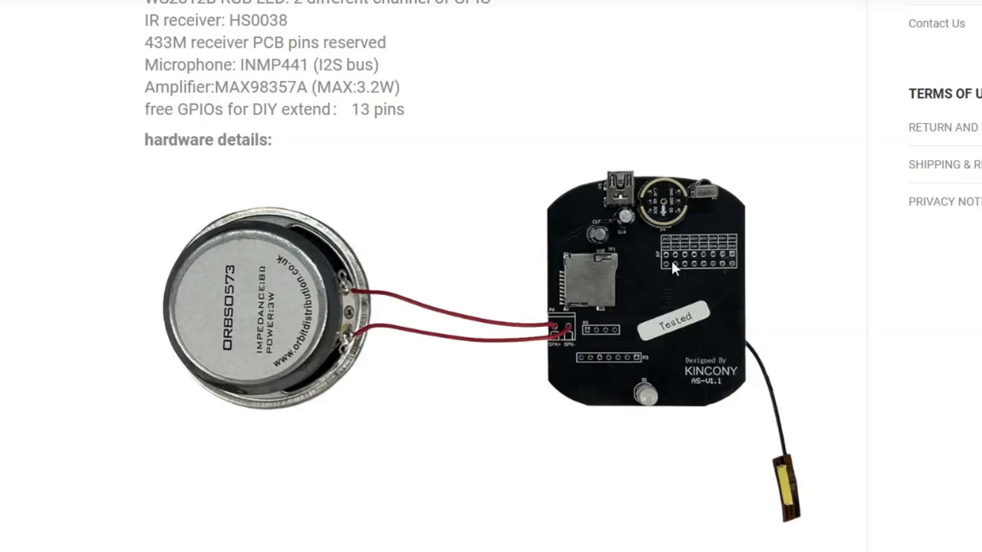
pyautogui.moveTo(631, 216)
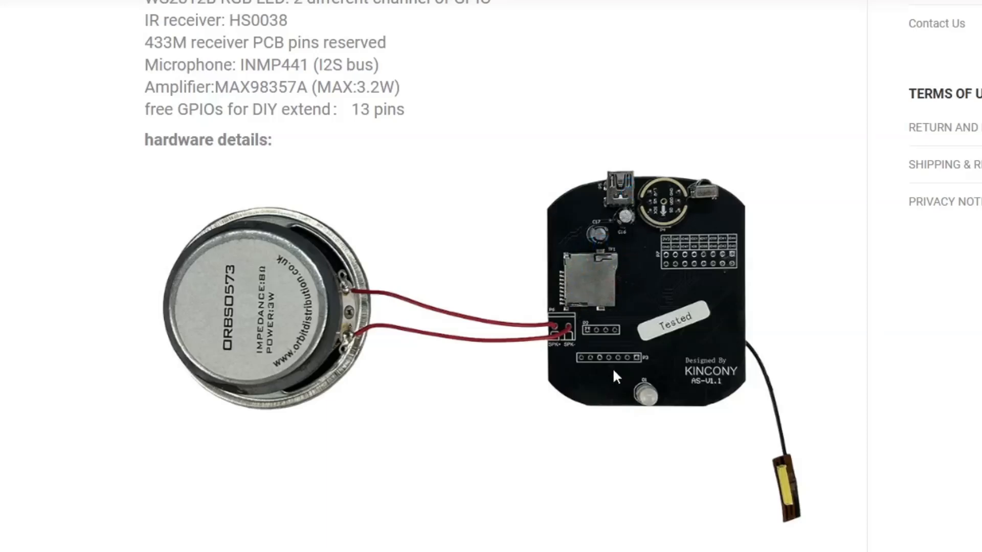
pyautogui.moveTo(628, 367)
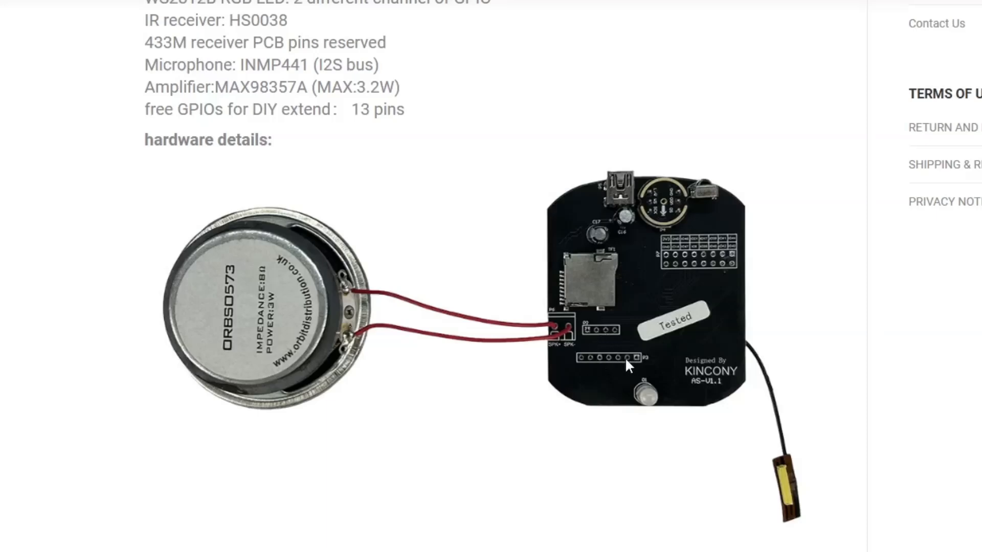
pyautogui.moveTo(639, 408)
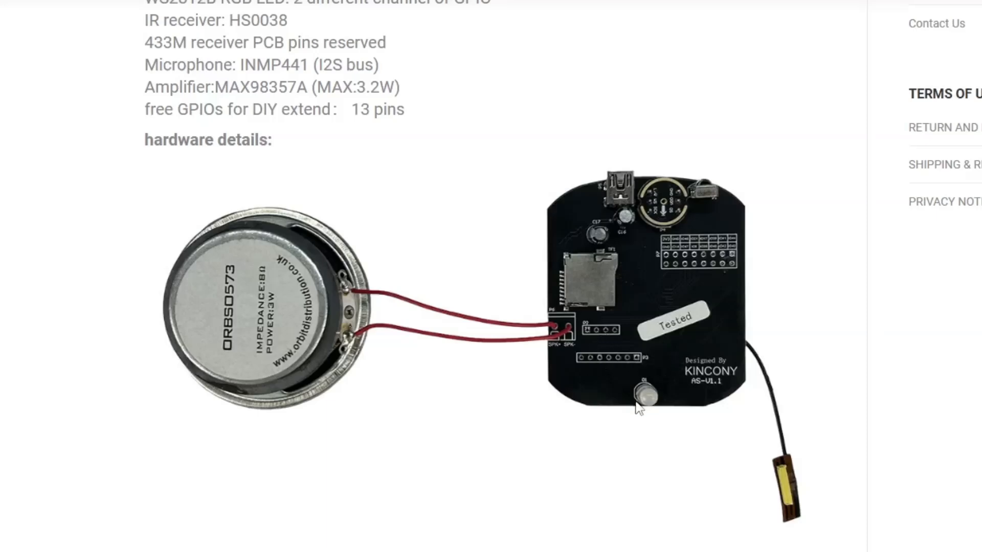
pyautogui.moveTo(640, 274)
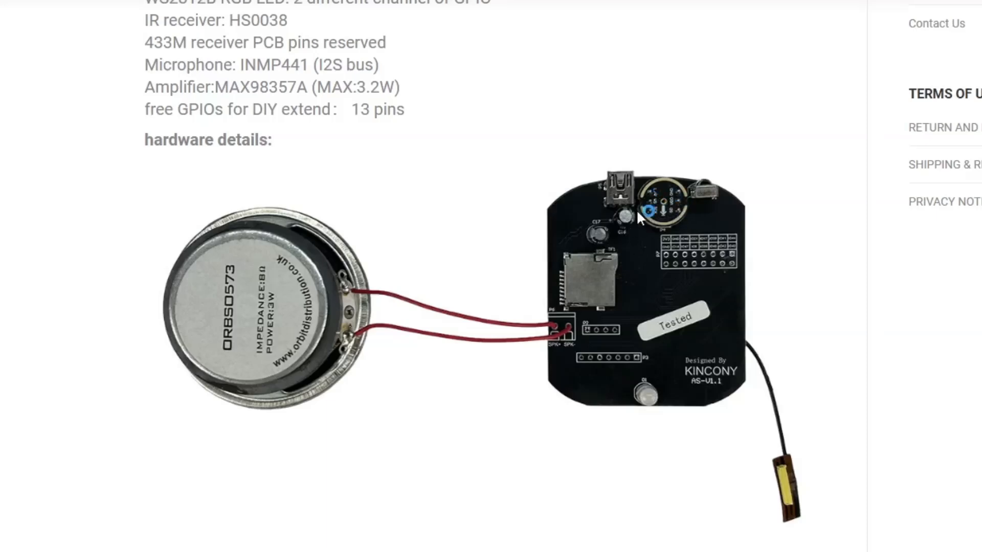
pyautogui.moveTo(698, 225)
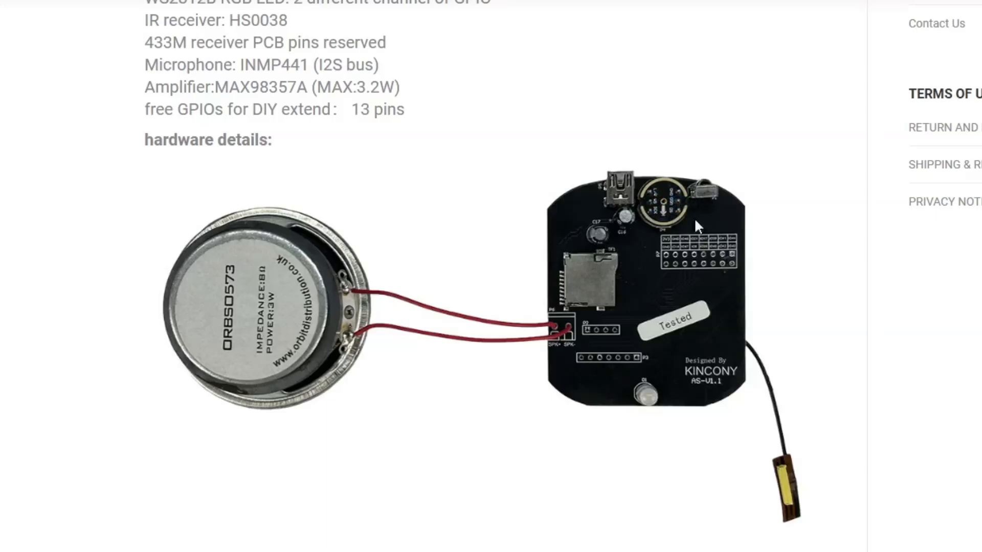
pyautogui.scroll(-3)
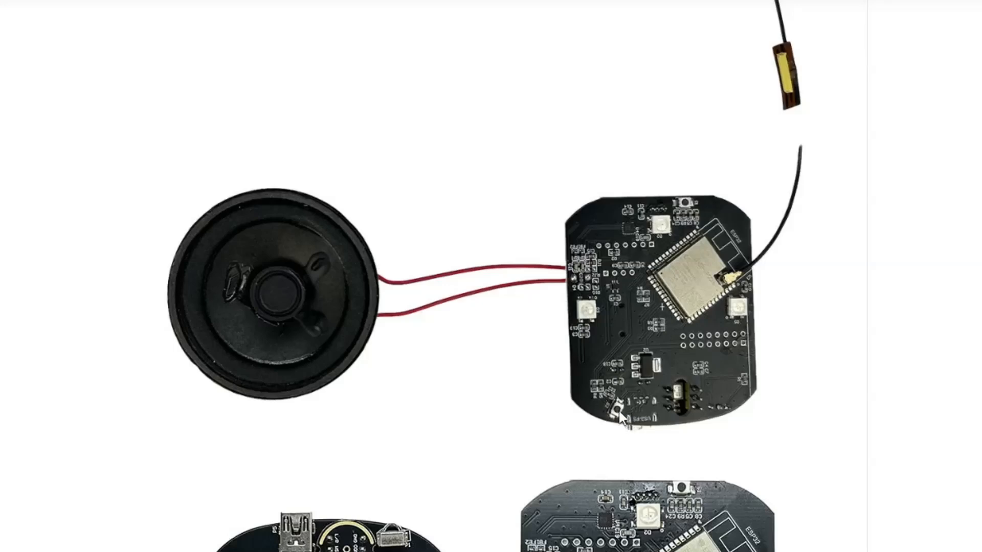
pyautogui.moveTo(642, 354)
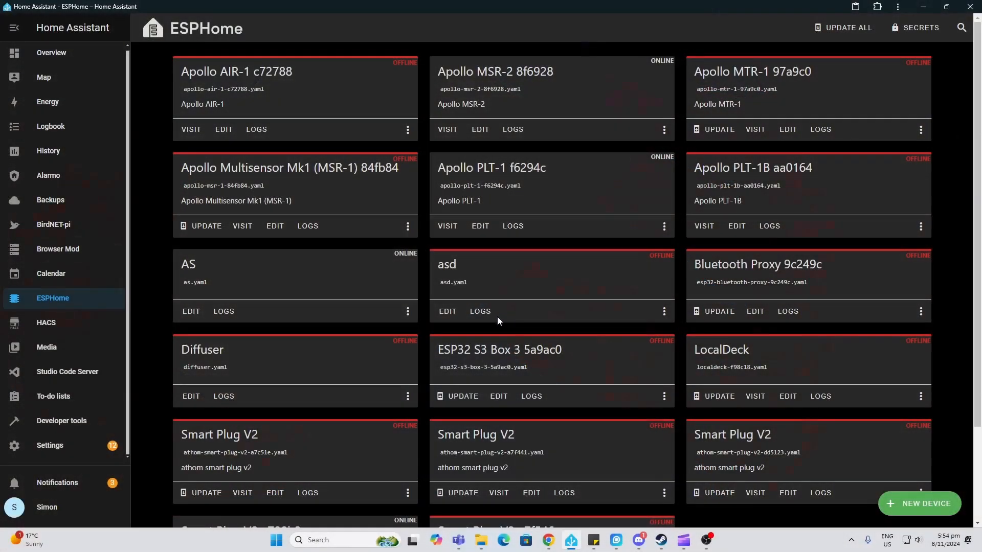
pyautogui.moveTo(956, 477)
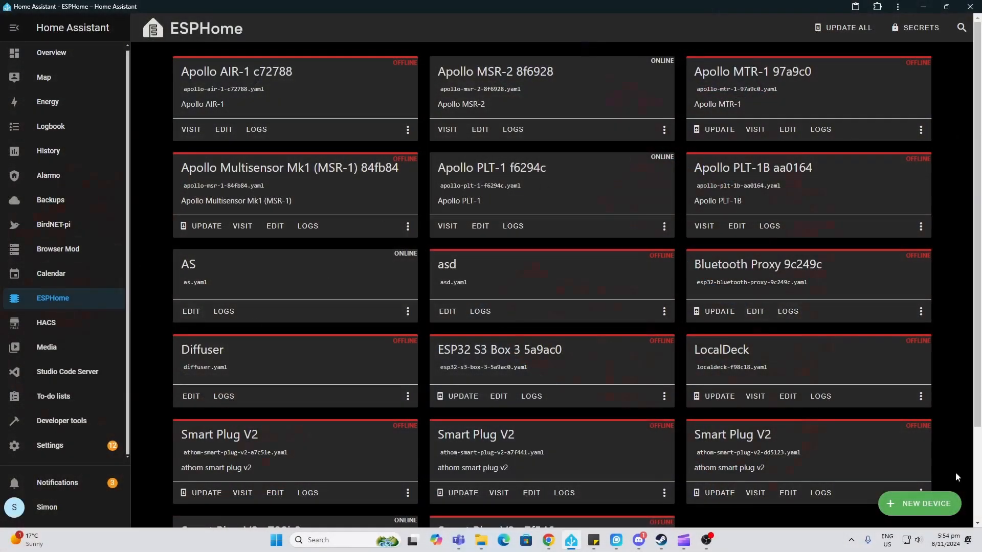
# - Add a new ESPHome device named asd as ESP32-S3, skipping installation
pyautogui.click(919, 504)
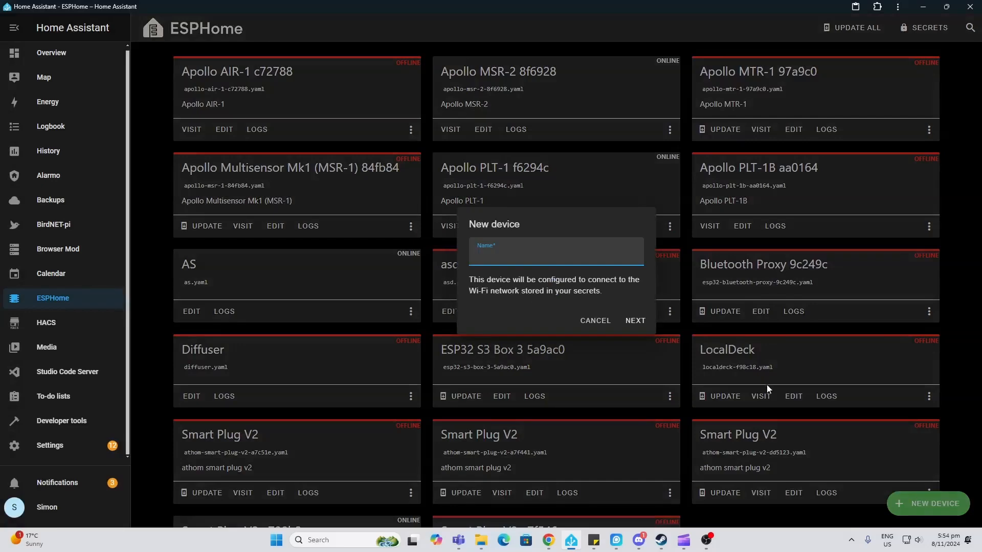
pyautogui.write('asd')
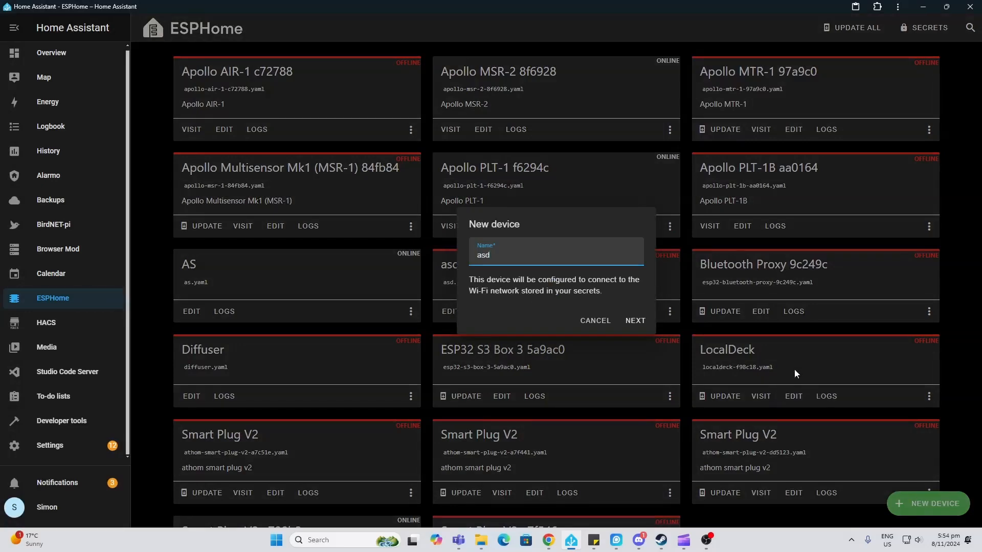
pyautogui.click(635, 320)
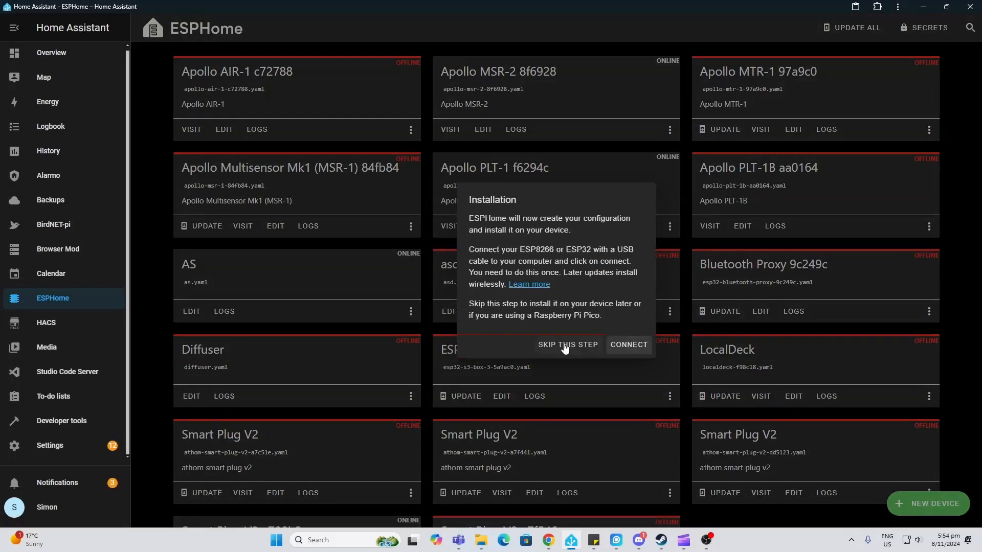
pyautogui.click(567, 345)
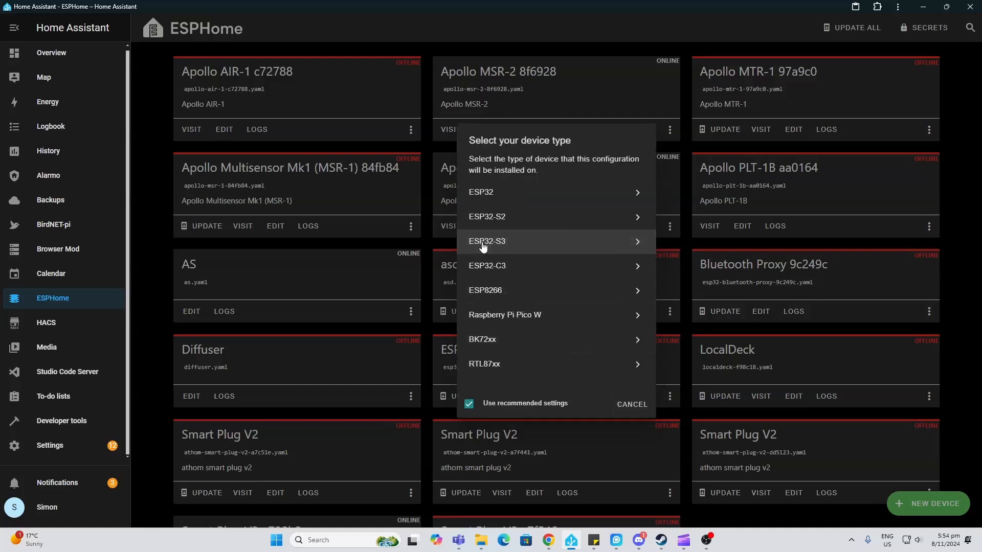
pyautogui.click(487, 242)
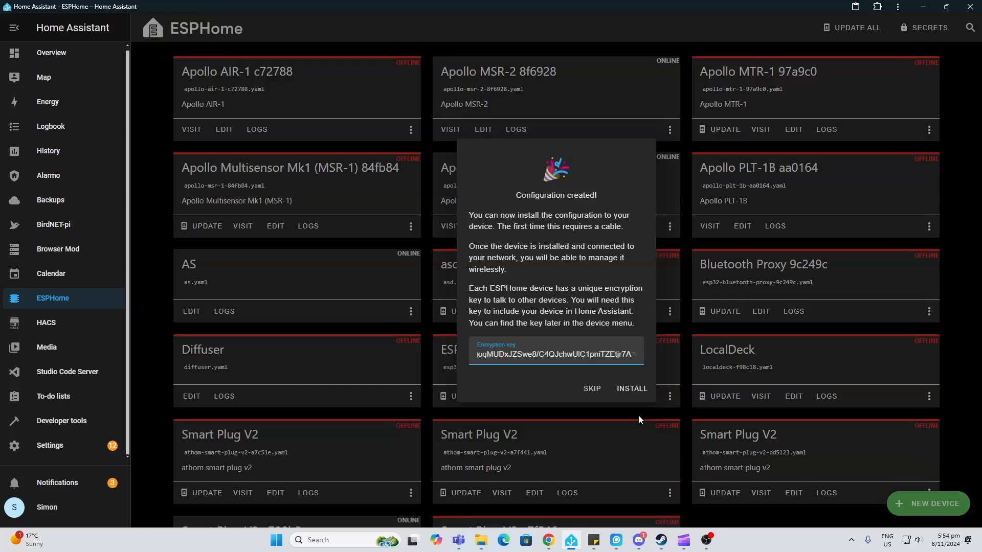
pyautogui.click(591, 390)
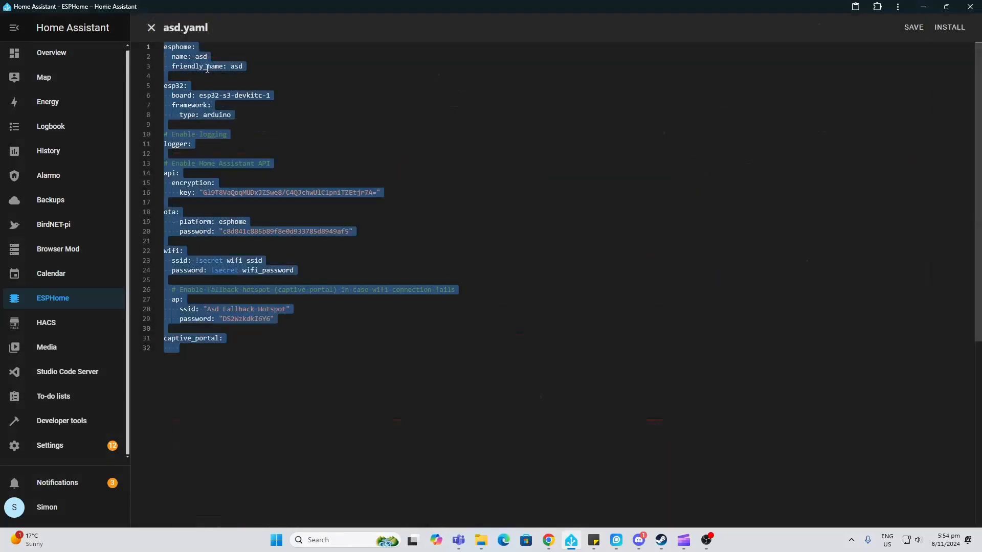
# - Paste the wake-word voice assistant YAML over the generated asd.yaml contents and review it
pyautogui.rightClick(207, 67)
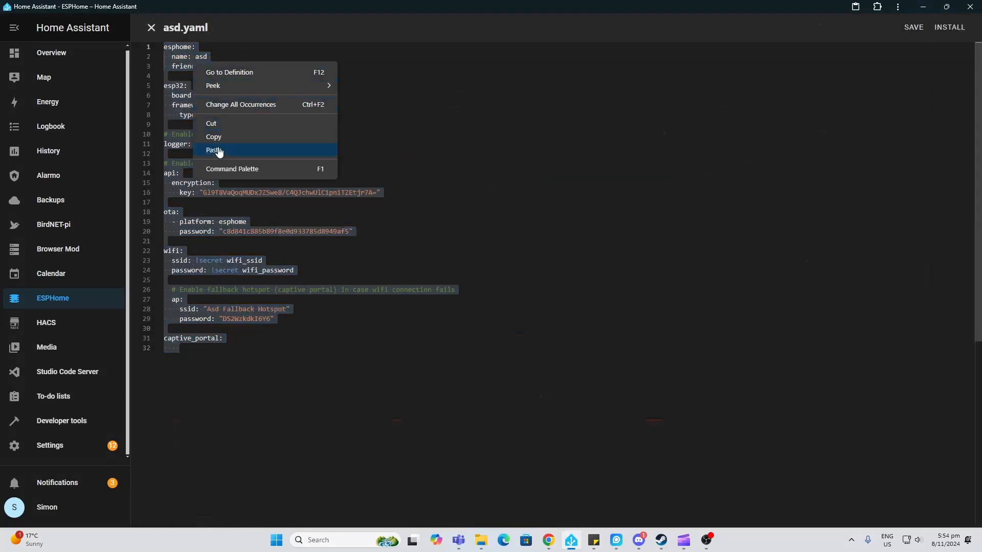
pyautogui.click(216, 150)
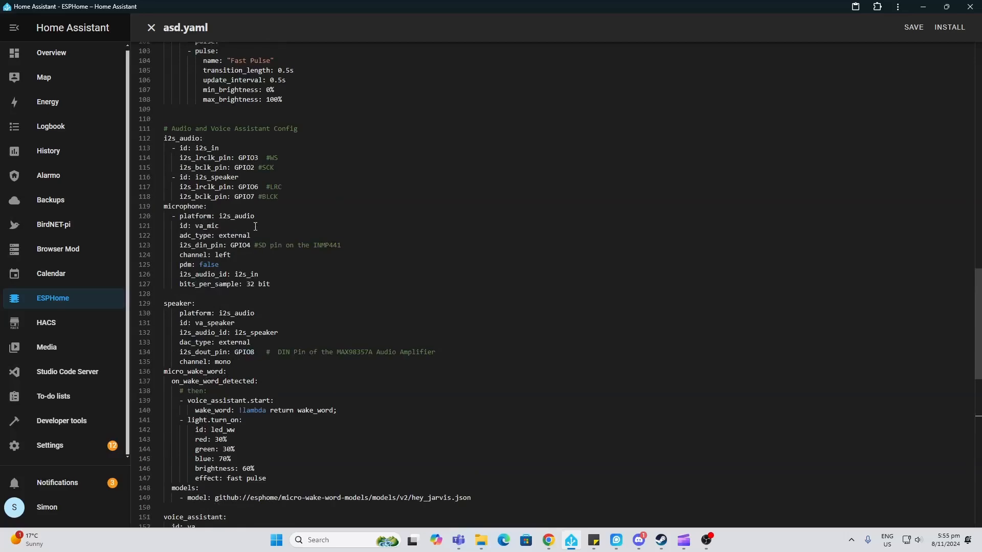
pyautogui.scroll(3)
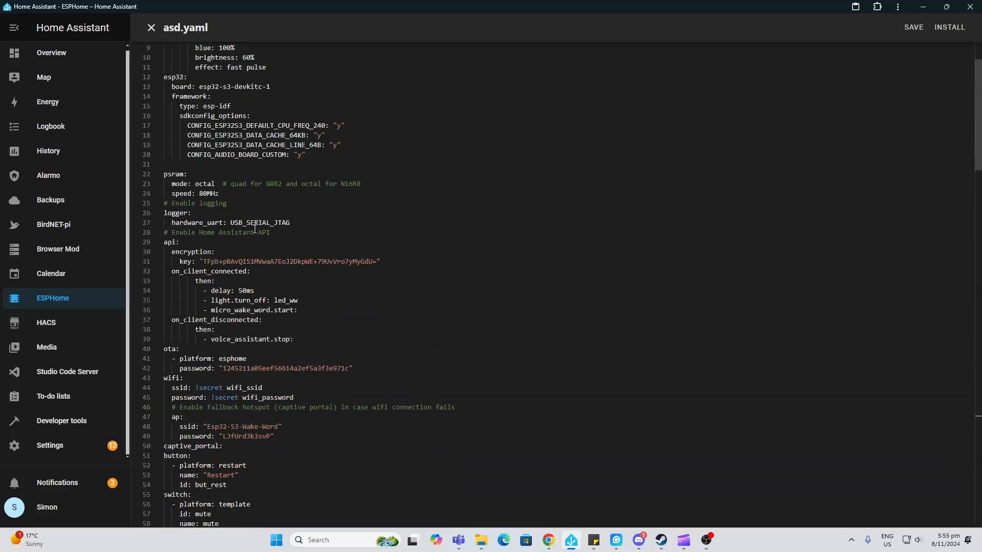
pyautogui.scroll(-3)
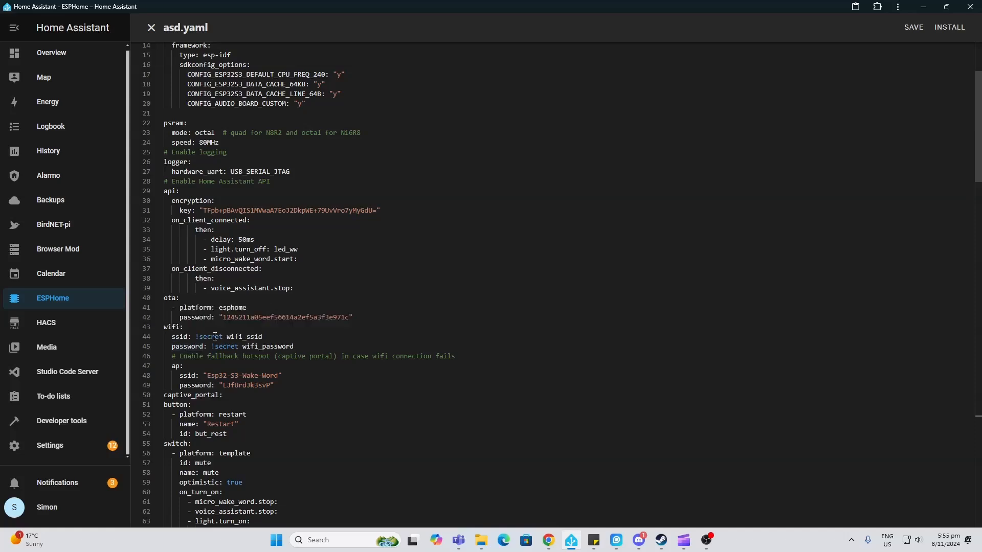
pyautogui.moveTo(213, 337)
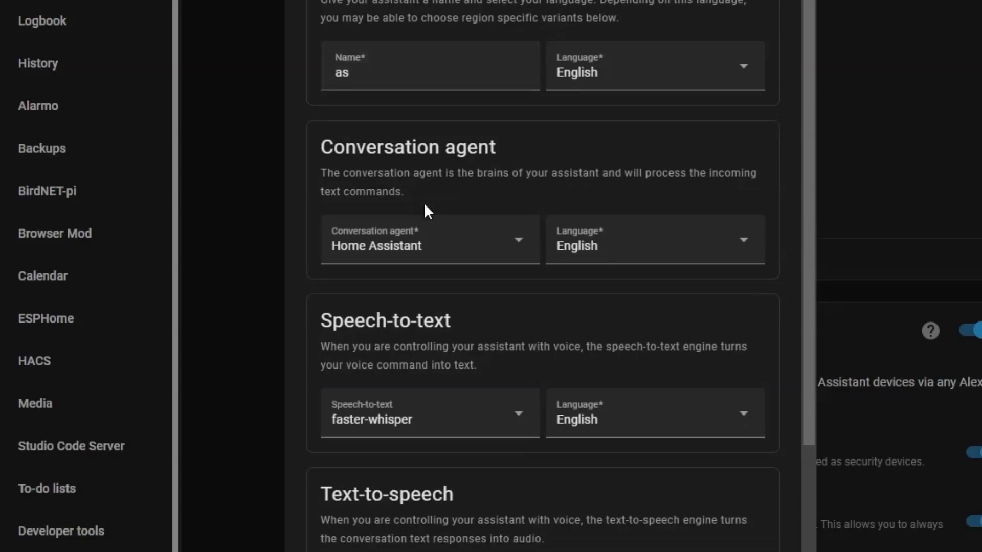
# - Review the as pipeline's faster-whisper and piper settings and list the openwakeword wake words
pyautogui.scroll(-3)
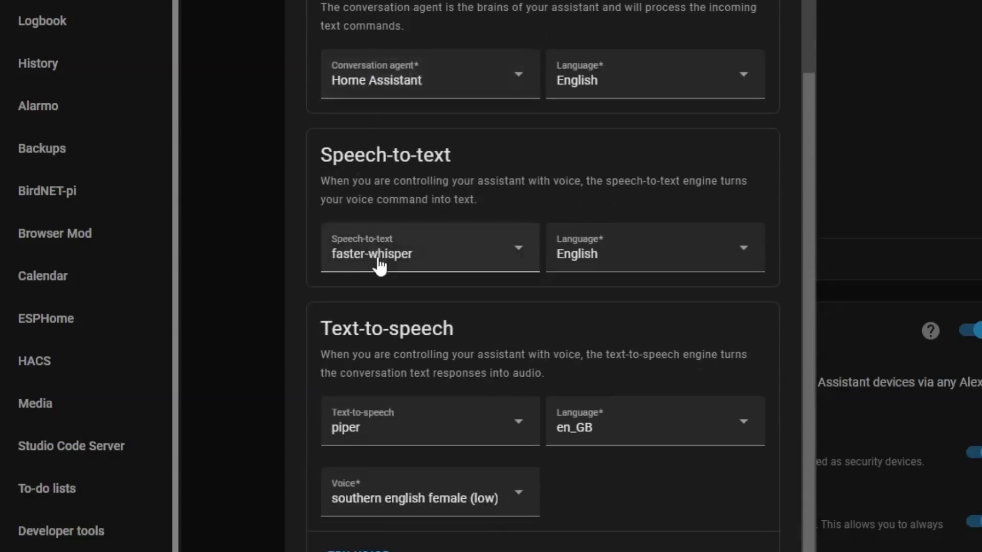
pyautogui.scroll(-3)
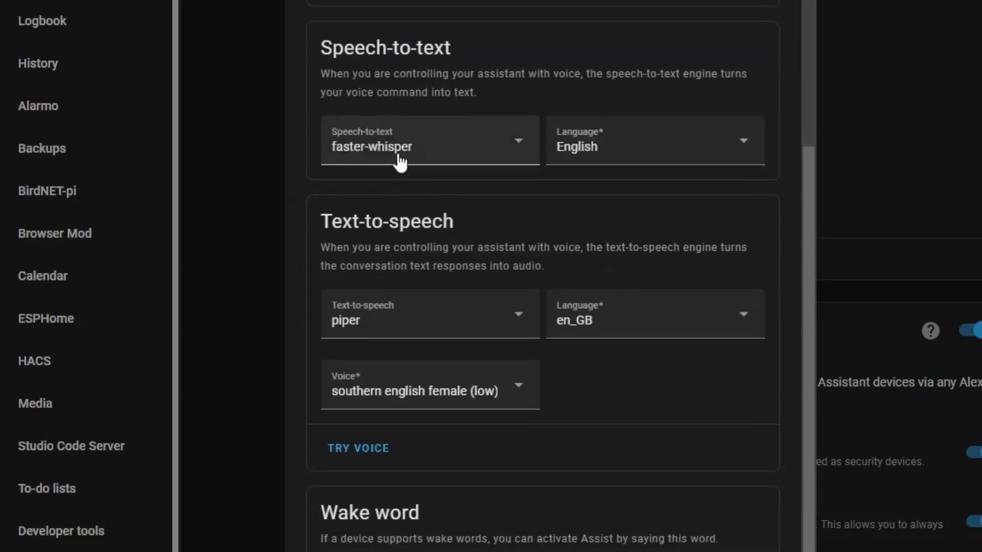
pyautogui.moveTo(355, 265)
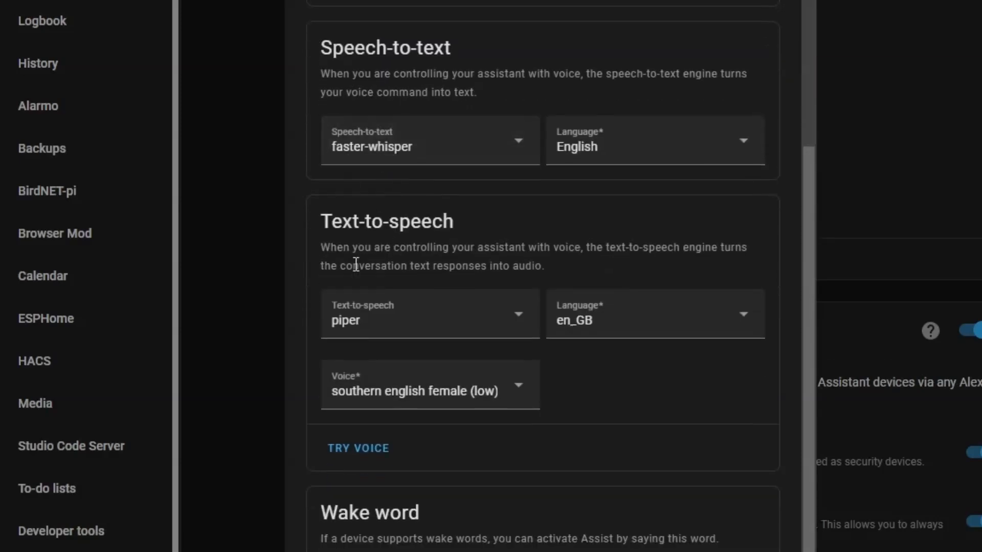
pyautogui.moveTo(454, 392)
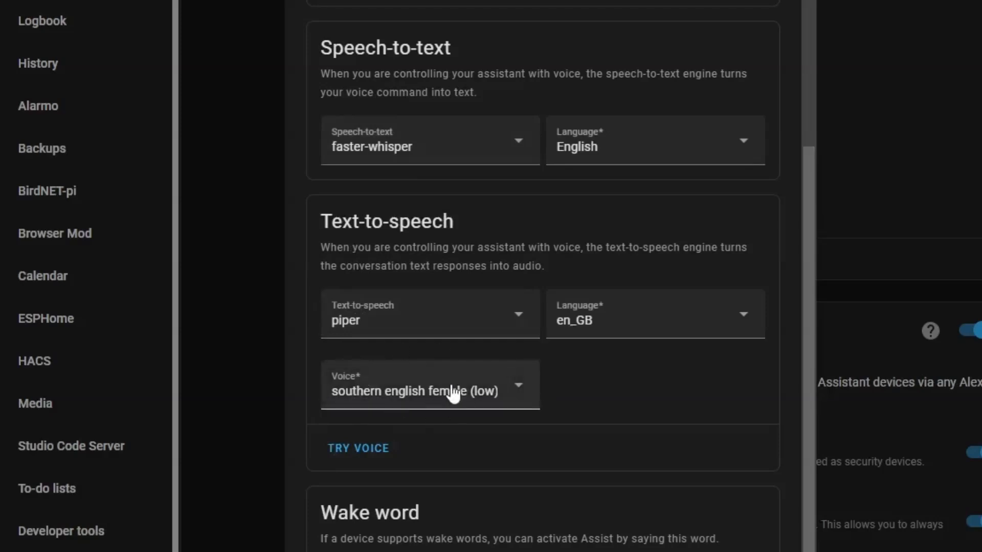
pyautogui.moveTo(453, 399)
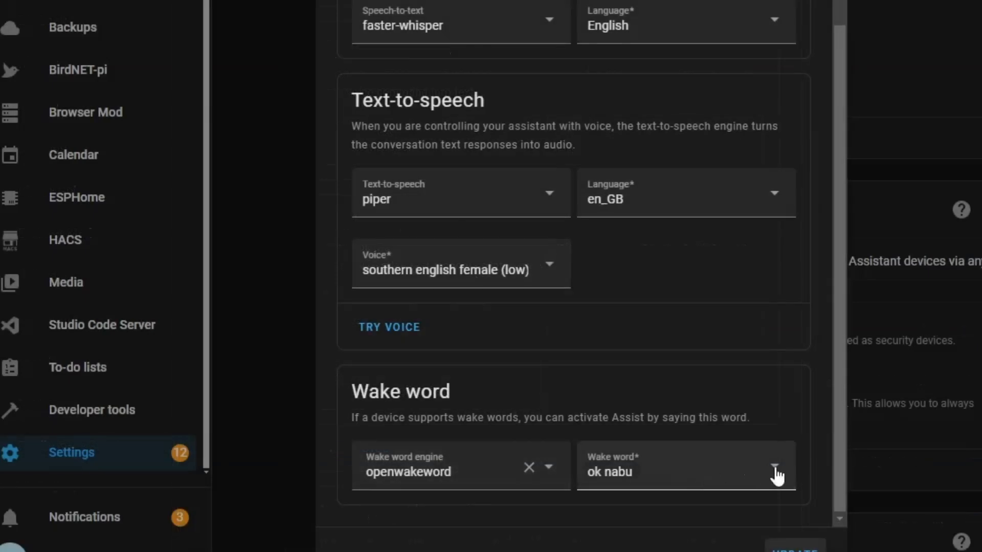
pyautogui.click(774, 468)
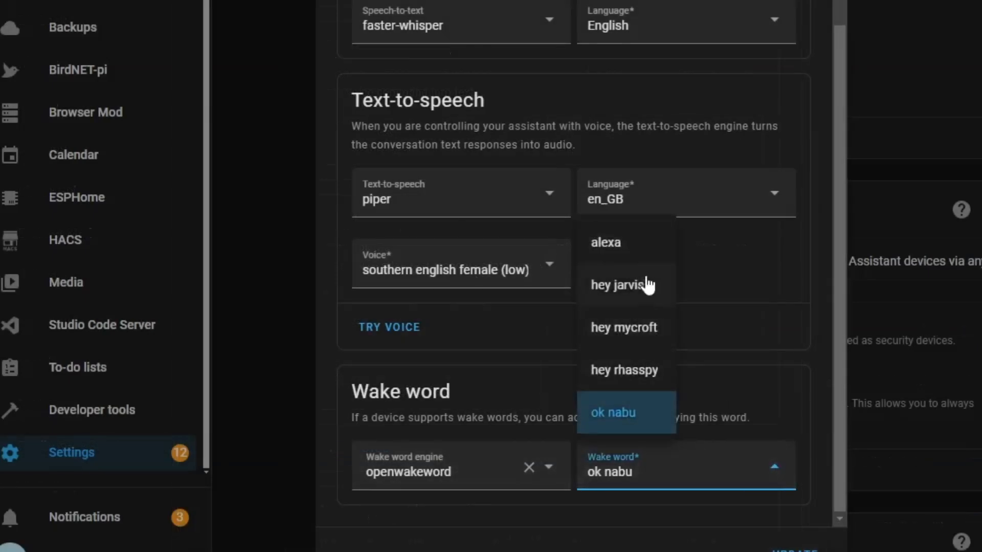